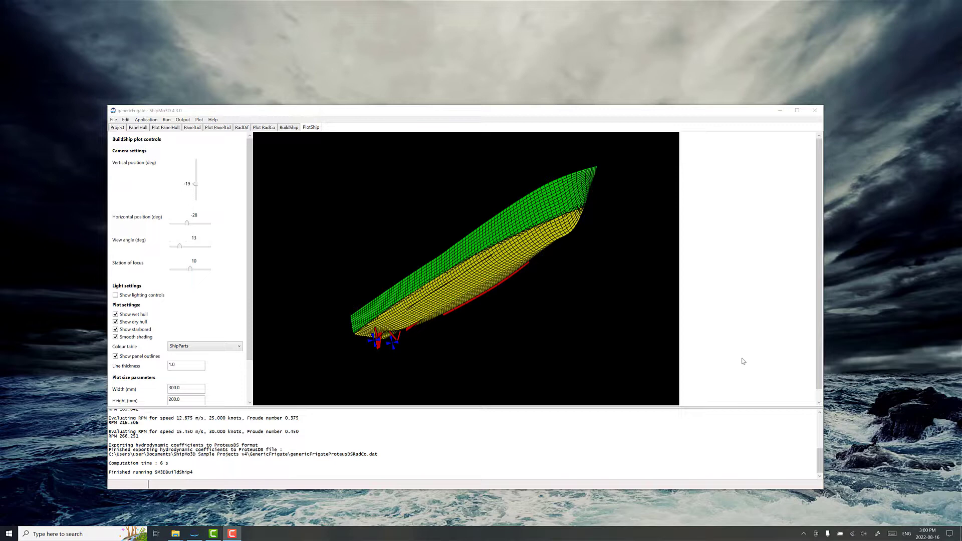
mouse_move(421, 277)
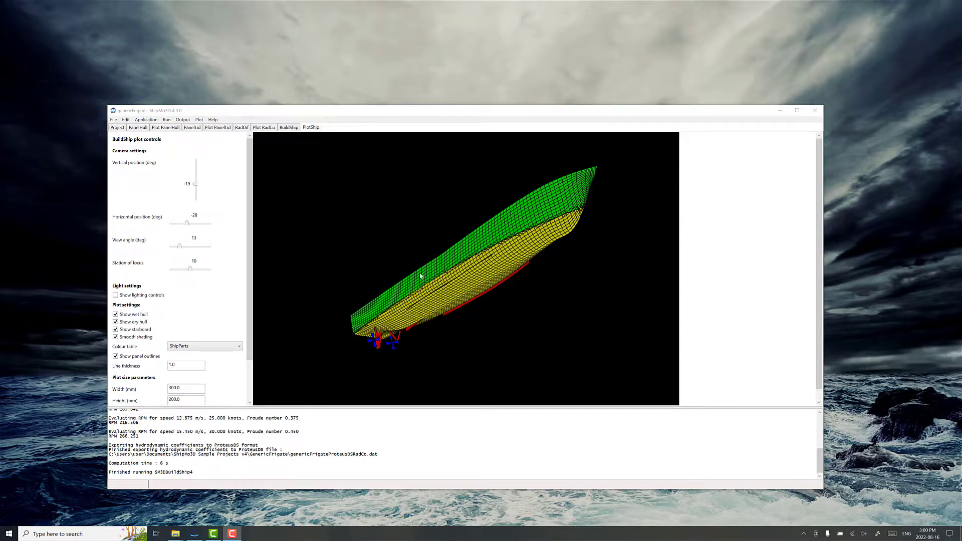
mouse_move(496, 352)
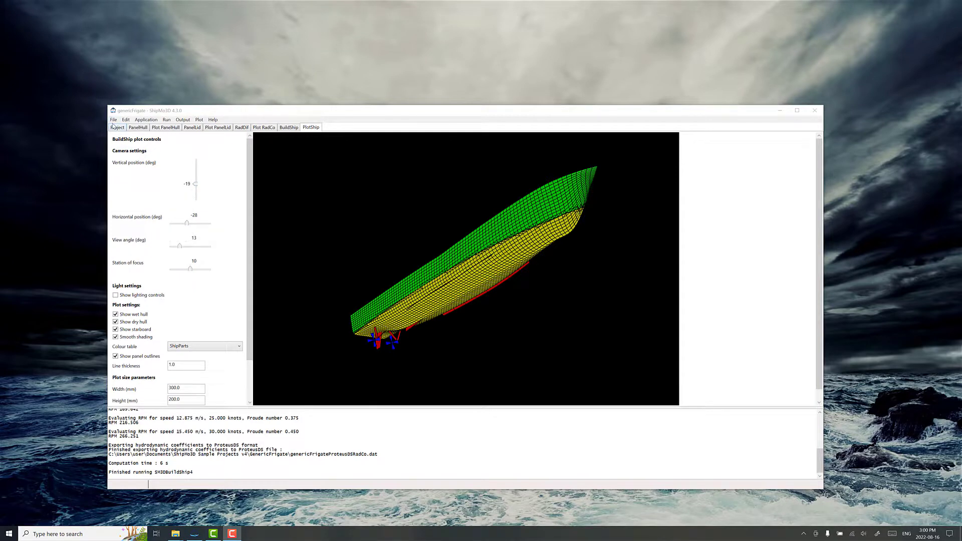
Add an existing SeakeepRegular data file to the frigate project
click(113, 119)
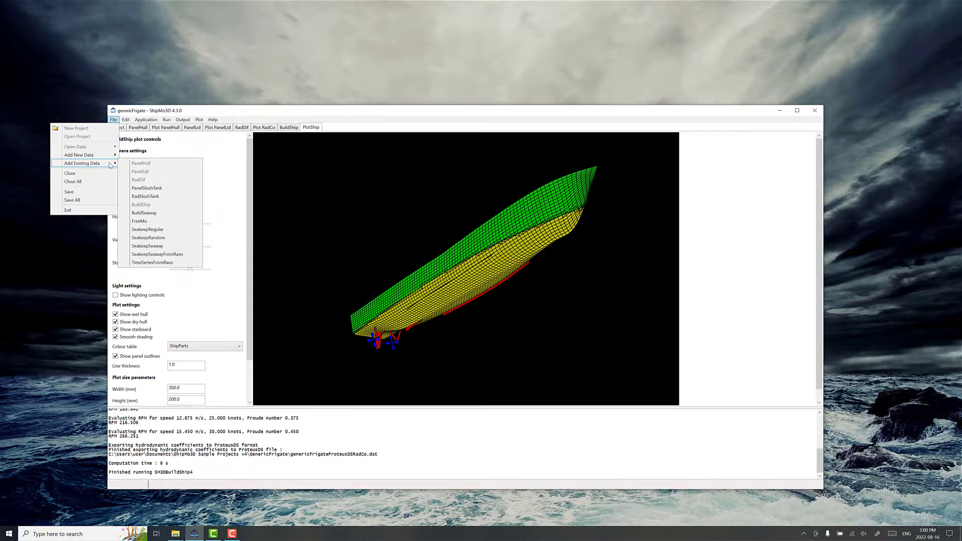
mouse_move(147, 229)
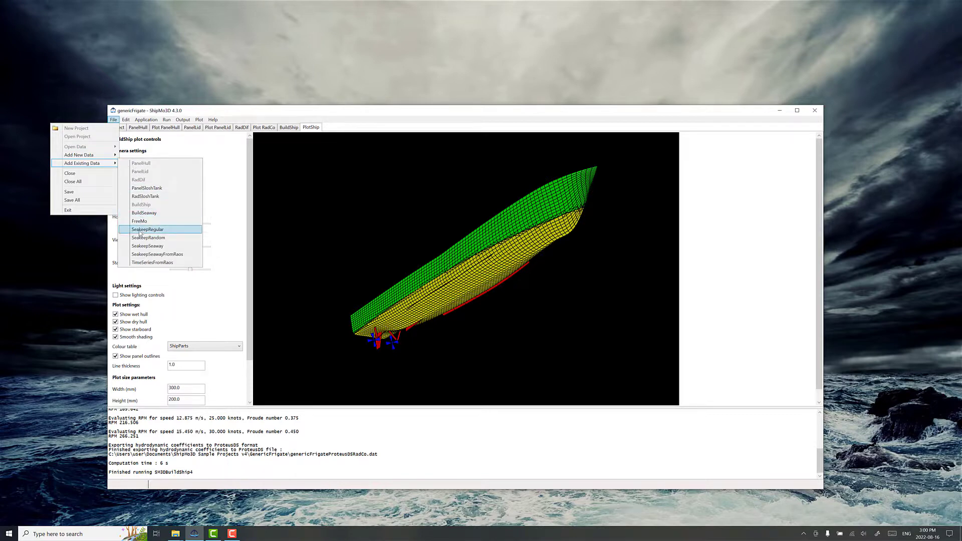
click(147, 229)
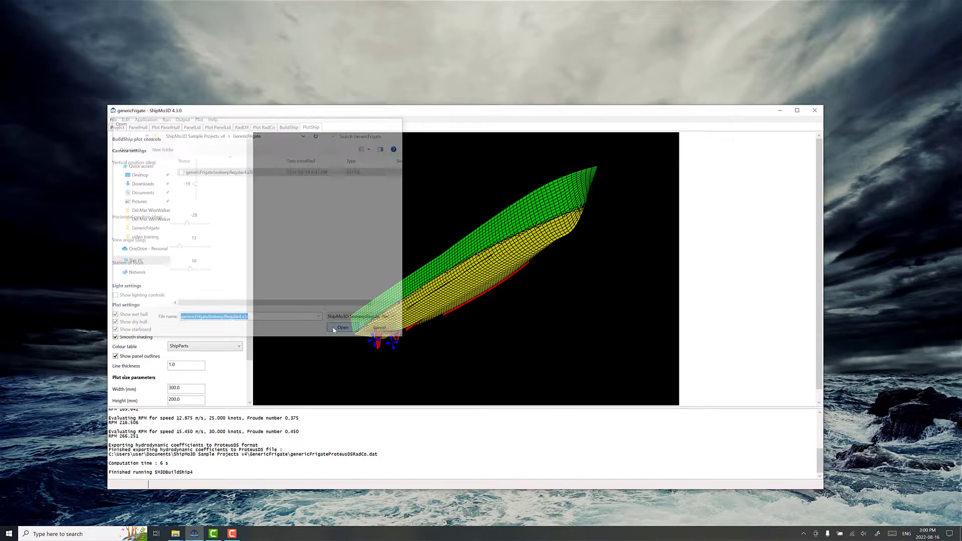
click(342, 327)
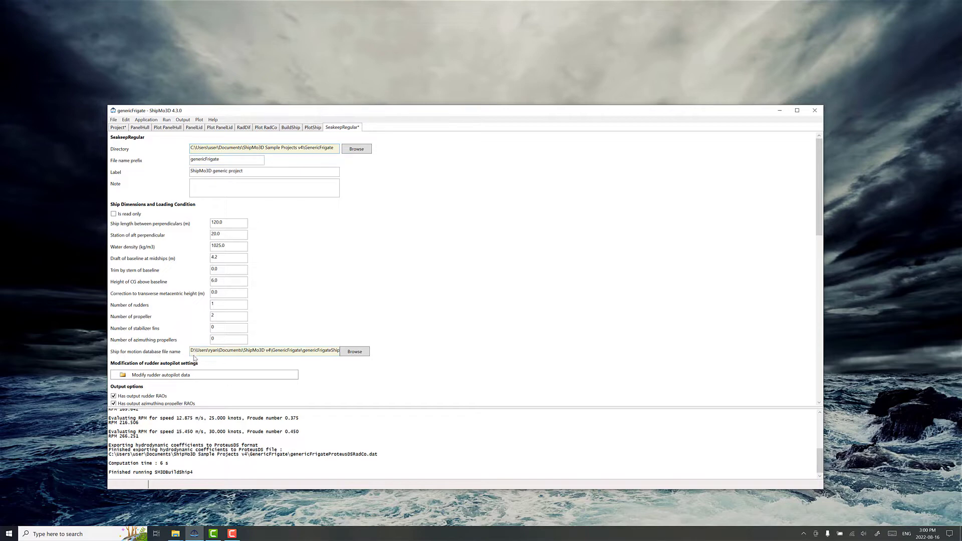
Set the ship motion database to genericFrigateShipForMotionDB.bin from the GenericFrigate folder
click(355, 351)
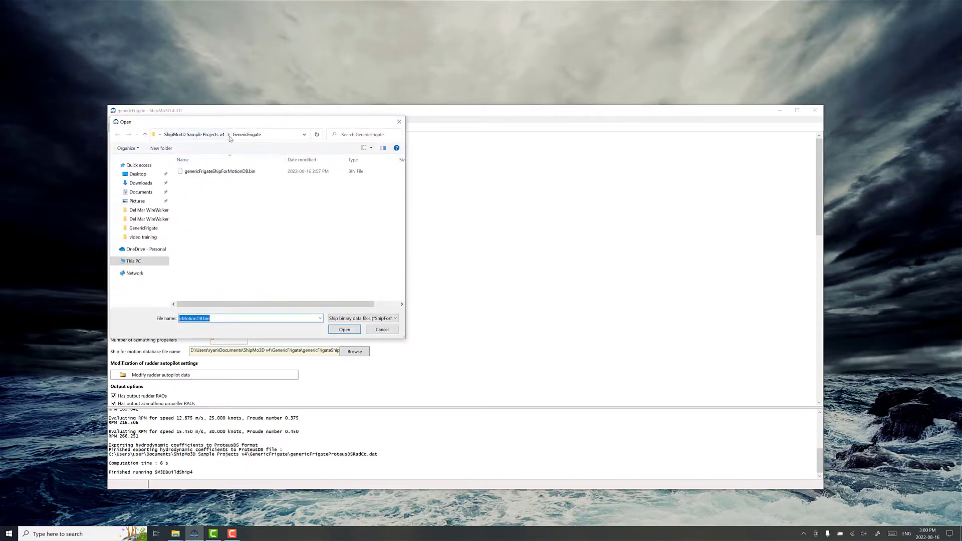
click(219, 171)
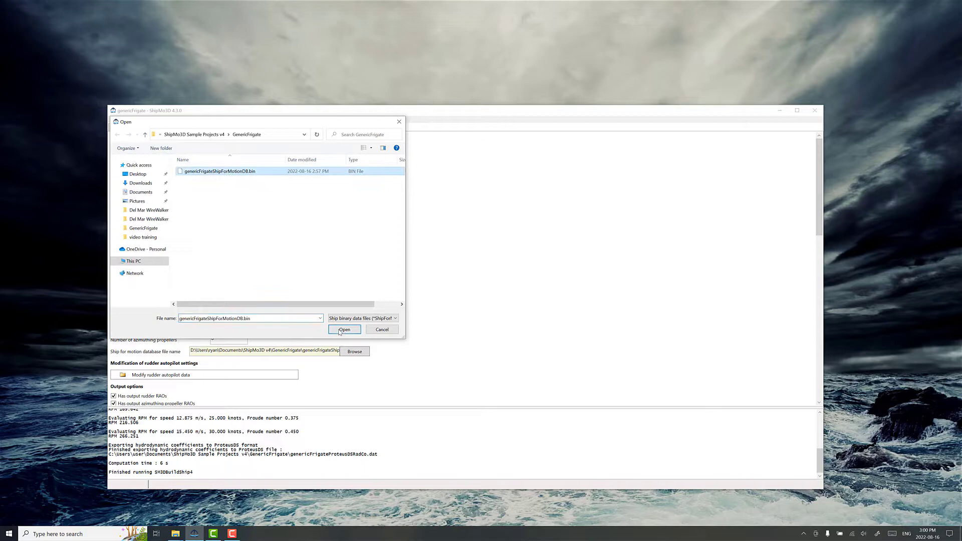
click(345, 330)
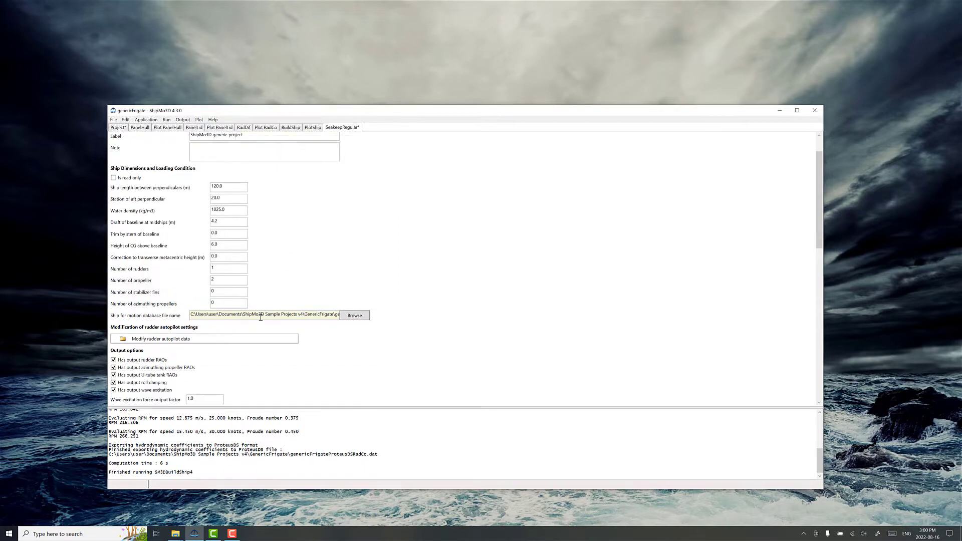
scroll(down, 3)
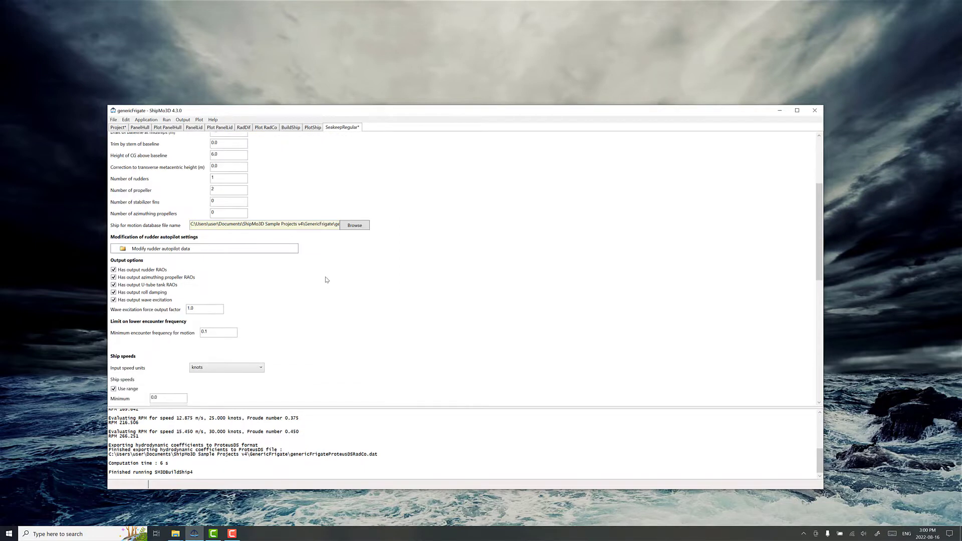
scroll(down, 3)
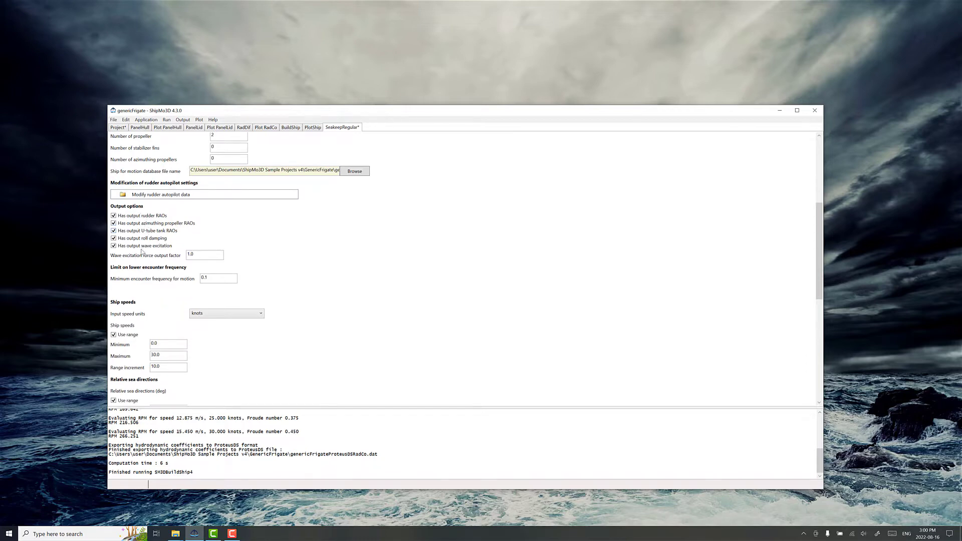
mouse_move(186, 276)
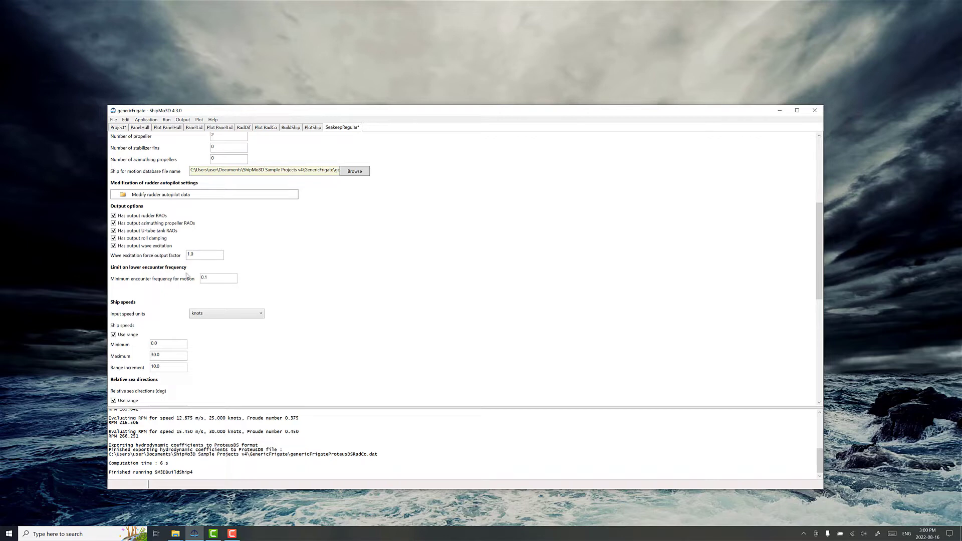
scroll(down, 3)
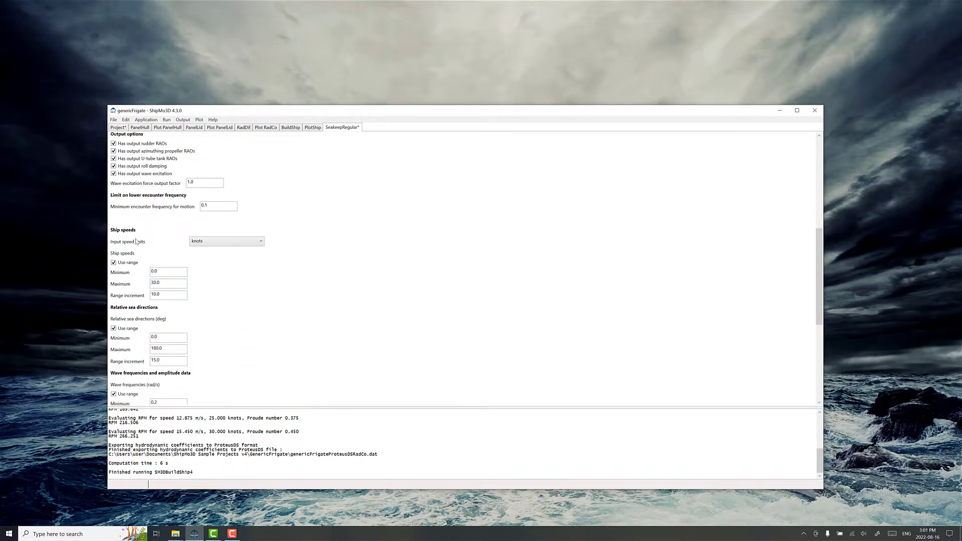
scroll(down, 3)
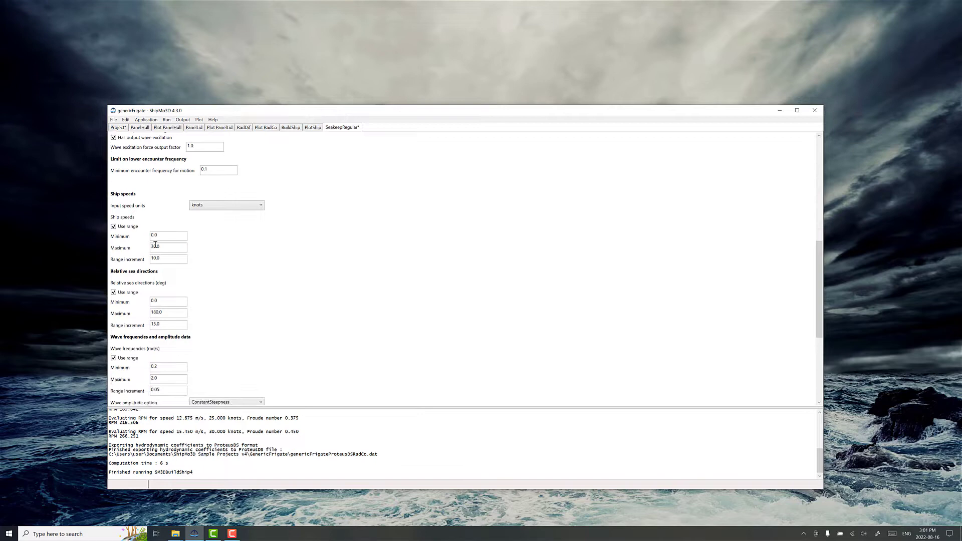
scroll(down, 3)
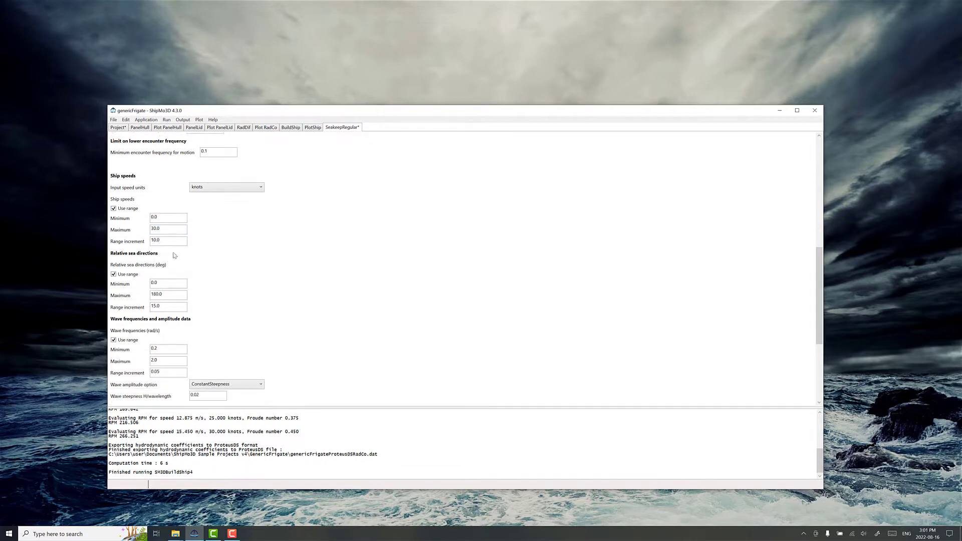
scroll(down, 3)
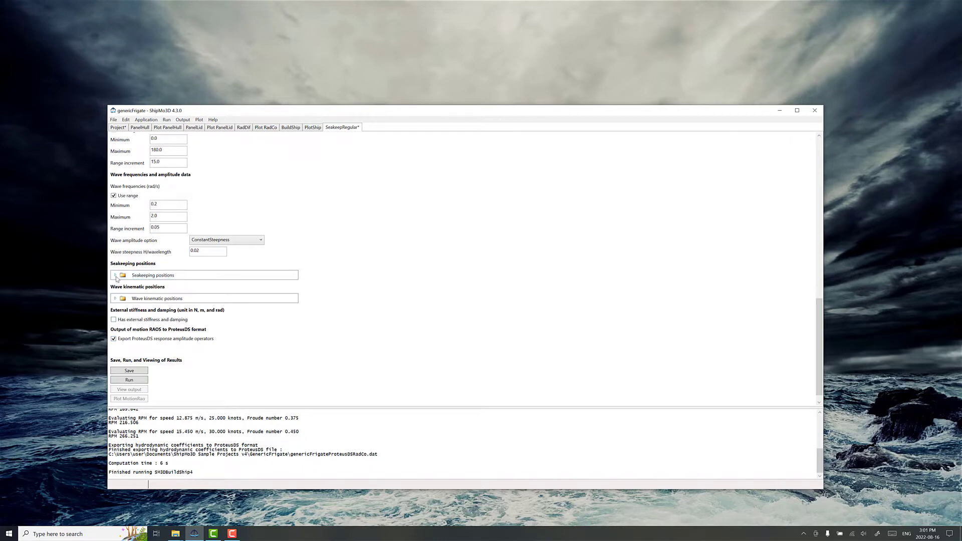
Inspect the seakeeping position at station 3, Y 2 m, Z 12 m, leaving it unchanged
click(116, 275)
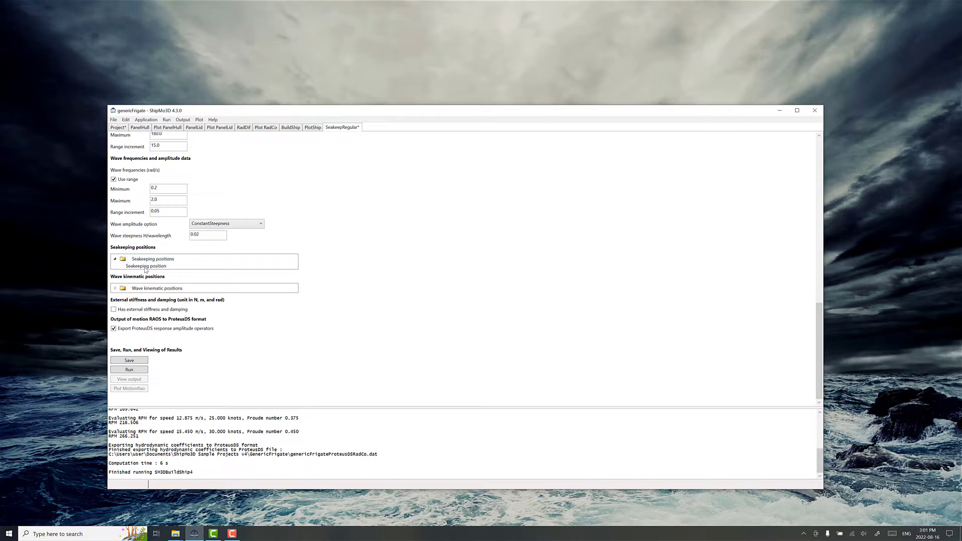
right_click(146, 266)
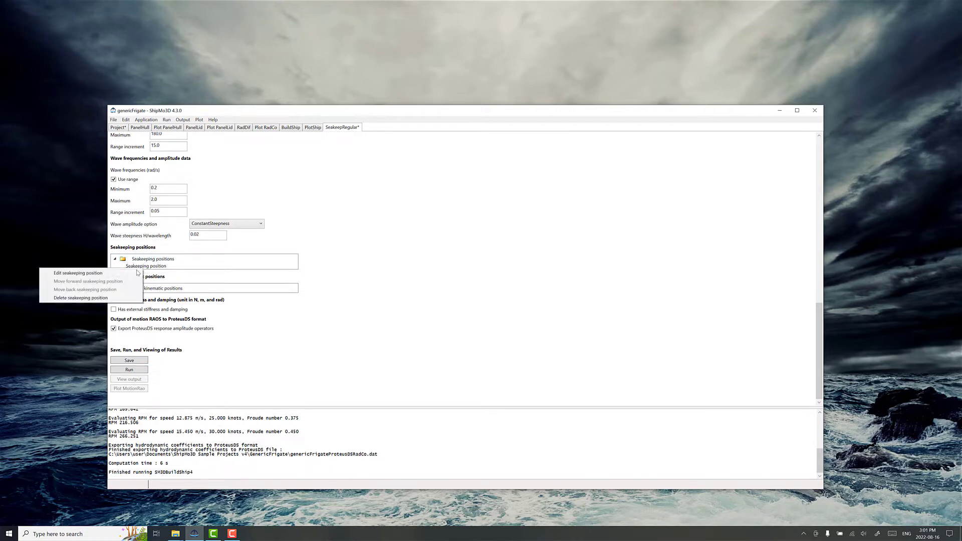
click(78, 273)
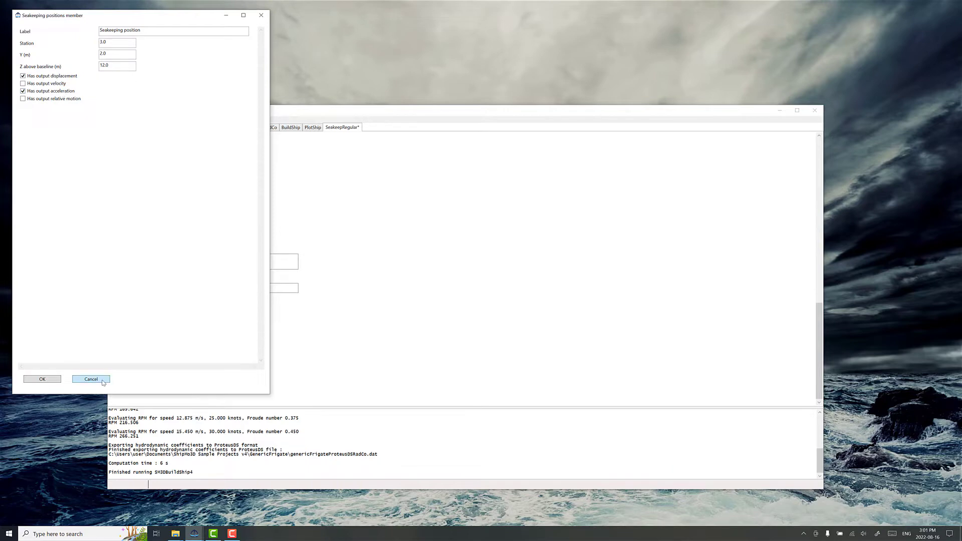
click(90, 379)
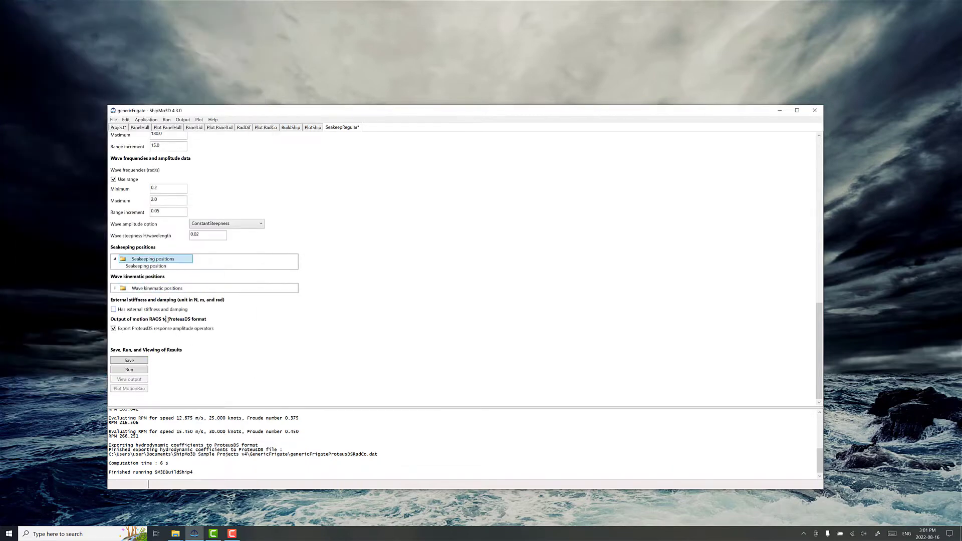
mouse_move(166, 326)
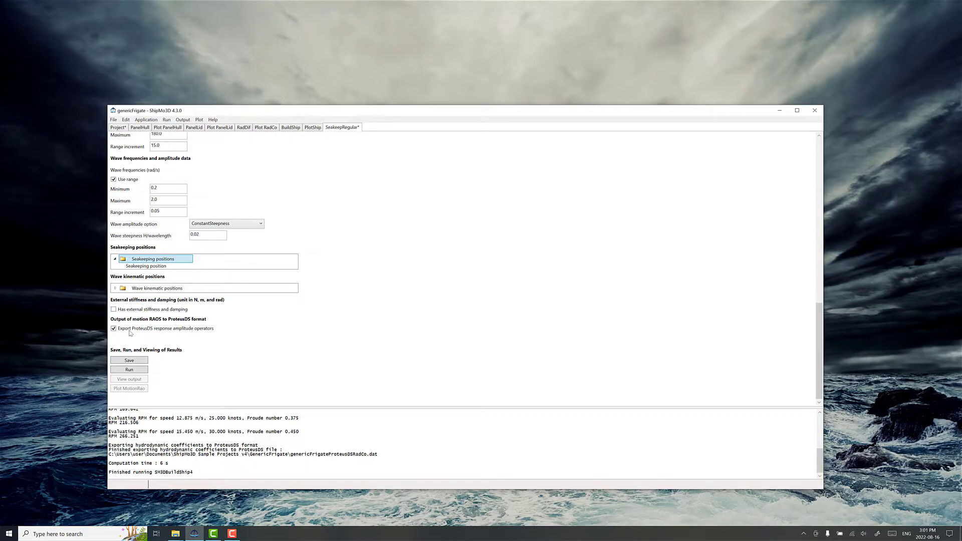
Disable ProteusDS RAO export, then save and run SeakeepRegular to successful completion
click(114, 328)
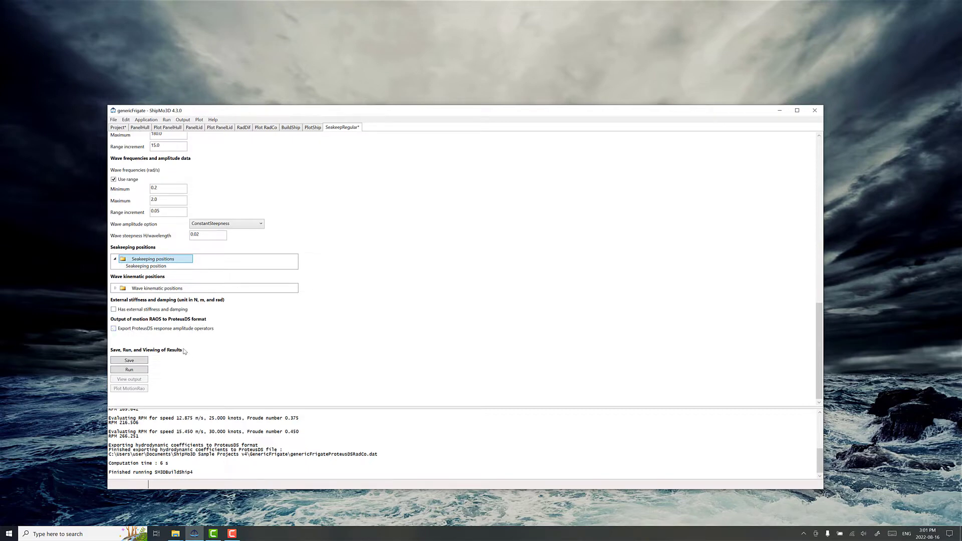
click(128, 370)
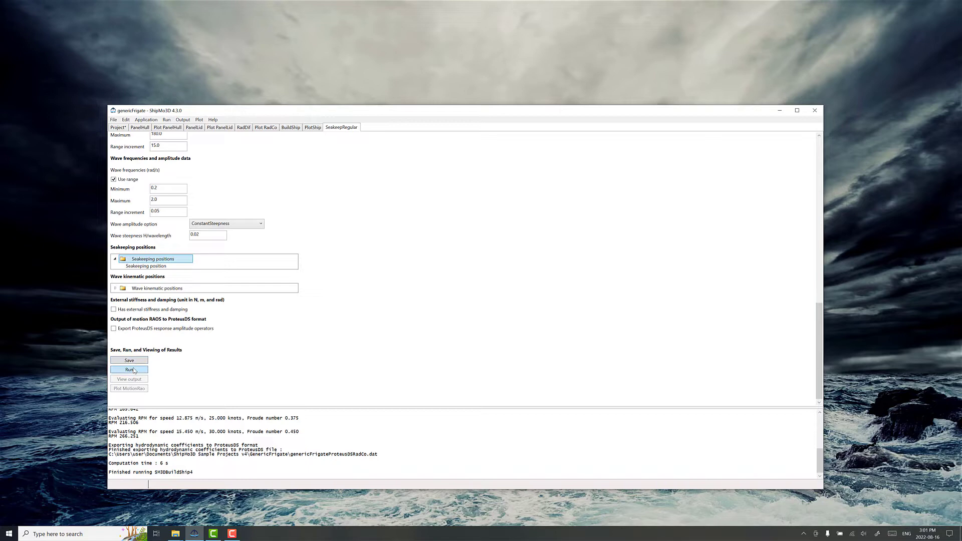
click(128, 370)
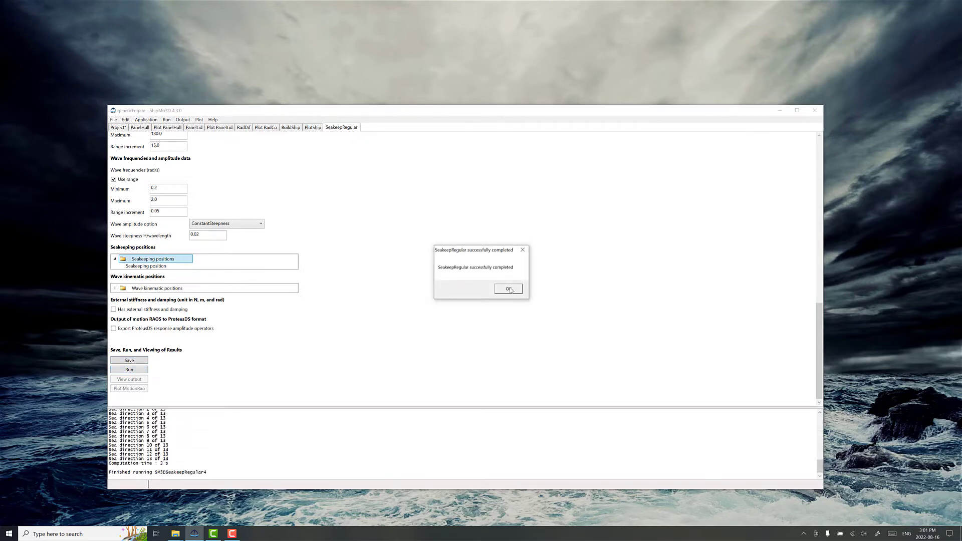
click(507, 289)
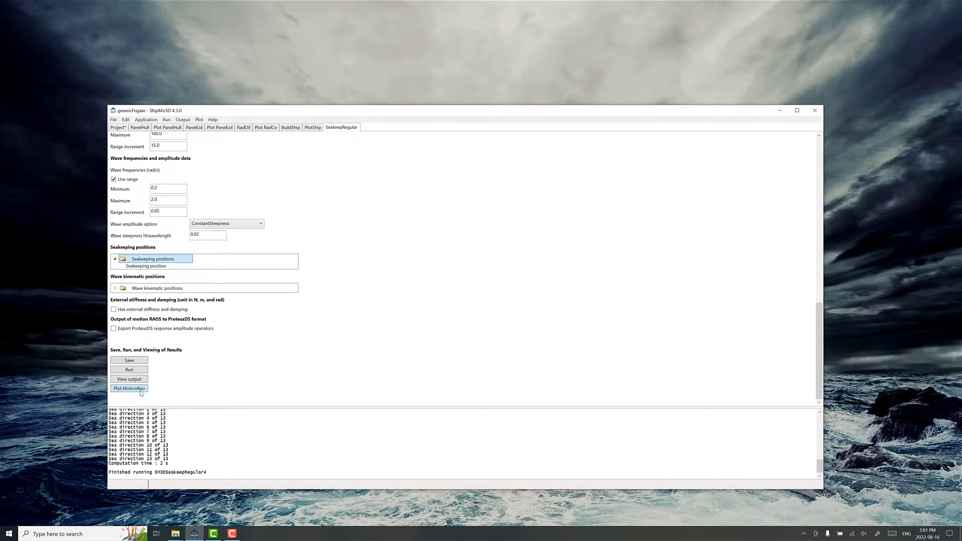
Show the motion RAO plots for a 90-degree relative sea direction
click(128, 388)
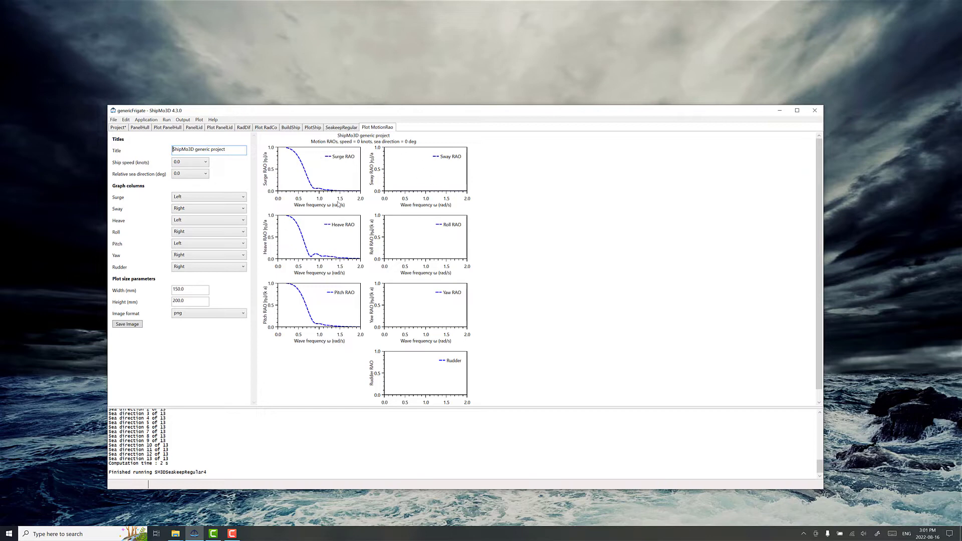
mouse_move(430, 320)
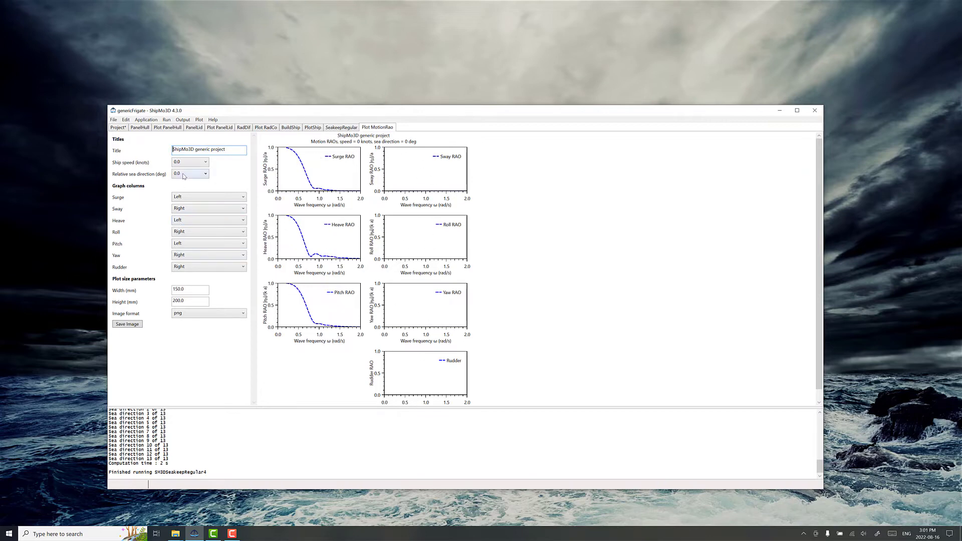
click(205, 174)
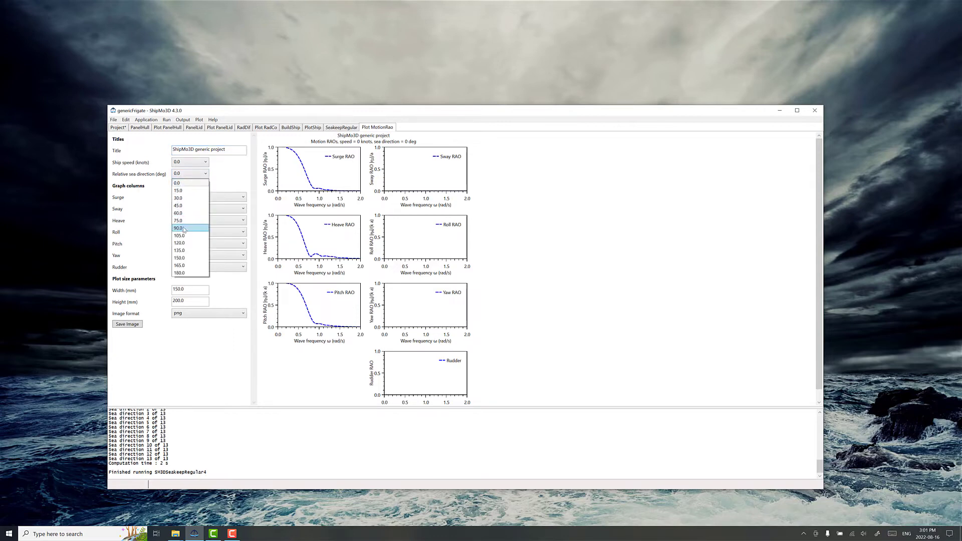
click(178, 228)
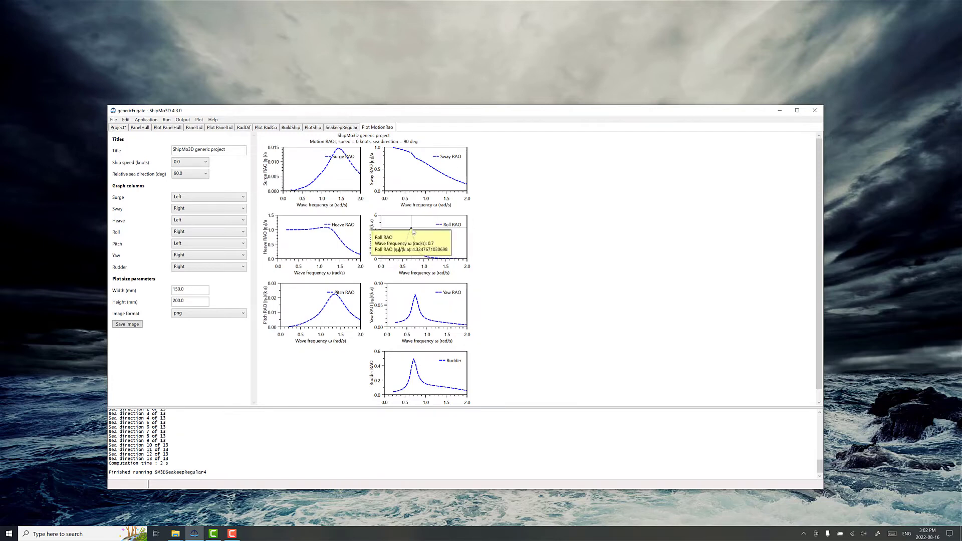
mouse_move(410, 232)
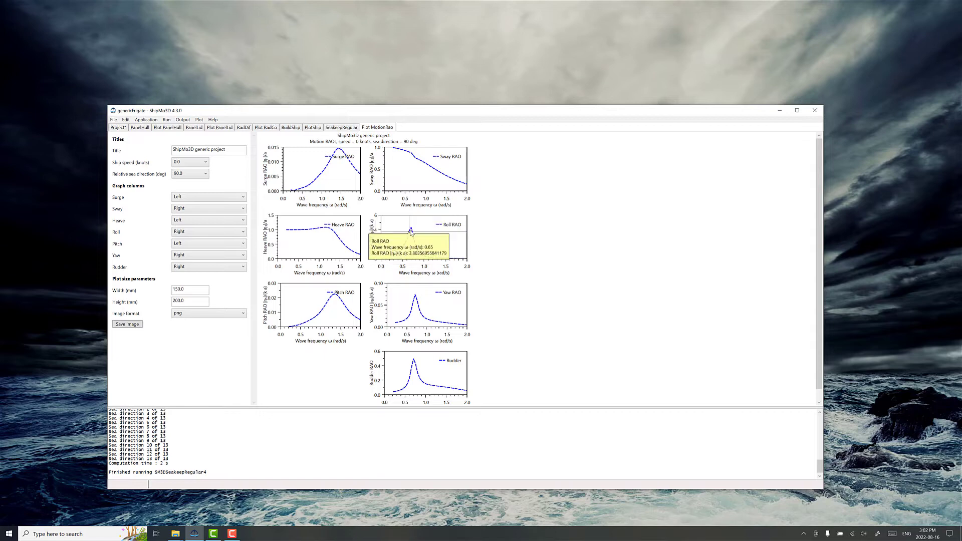
Change the RAO plot ship speed to 10 knots, then 20 knots
click(207, 161)
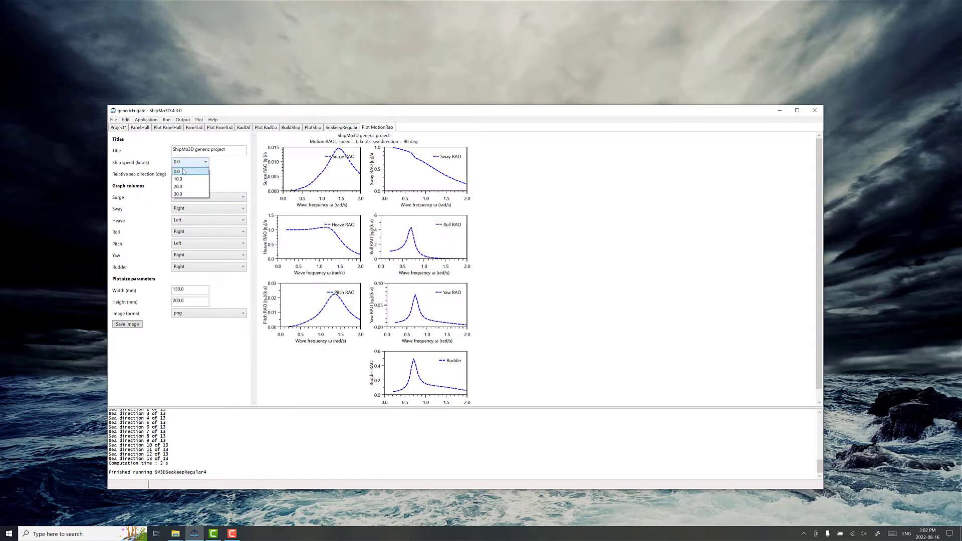
click(178, 180)
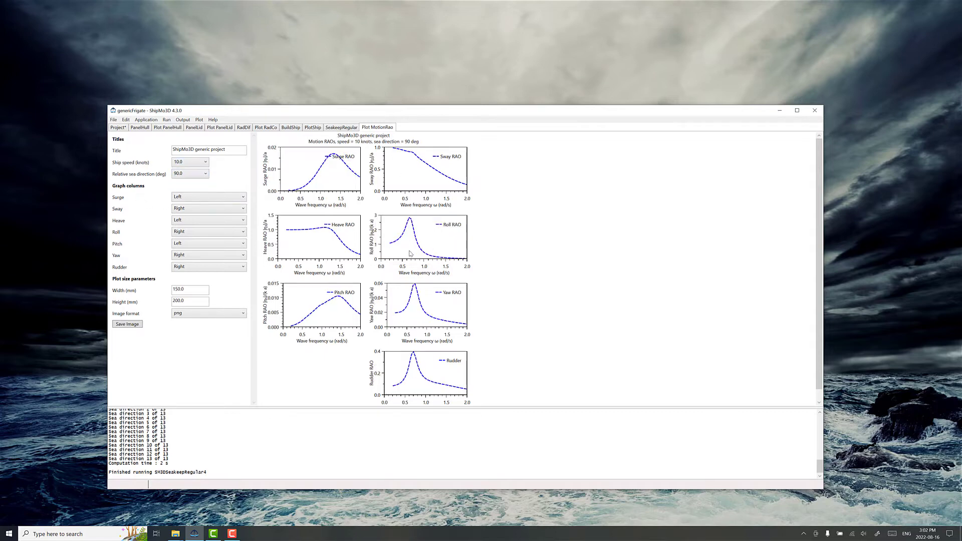
click(205, 161)
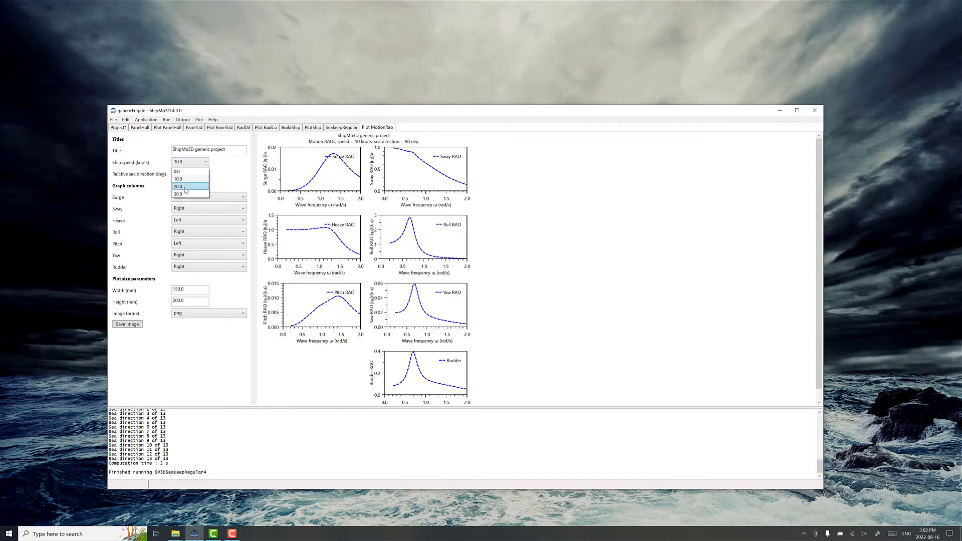
click(341, 127)
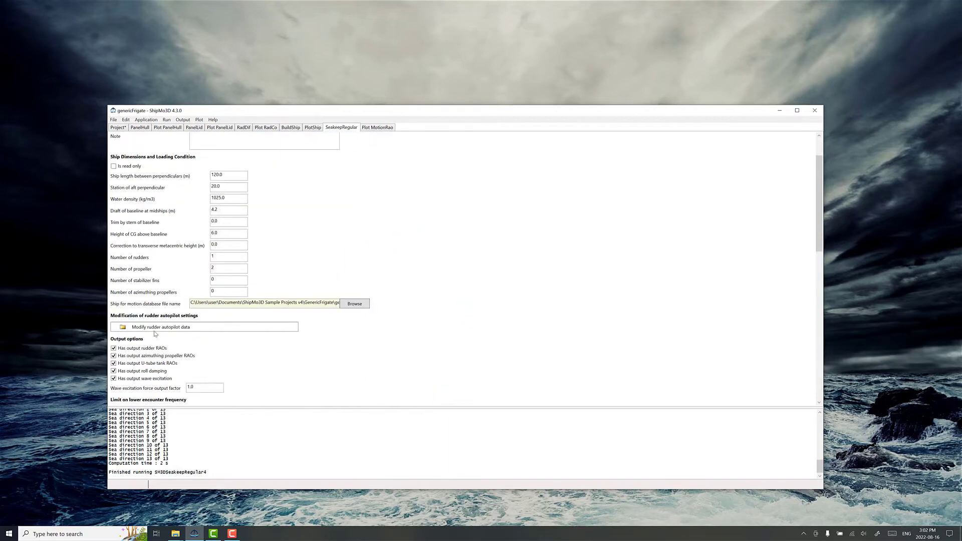
Review the .out file's wave motions, kinematics and excitation forces, then return to RAO plots
scroll(down, 3)
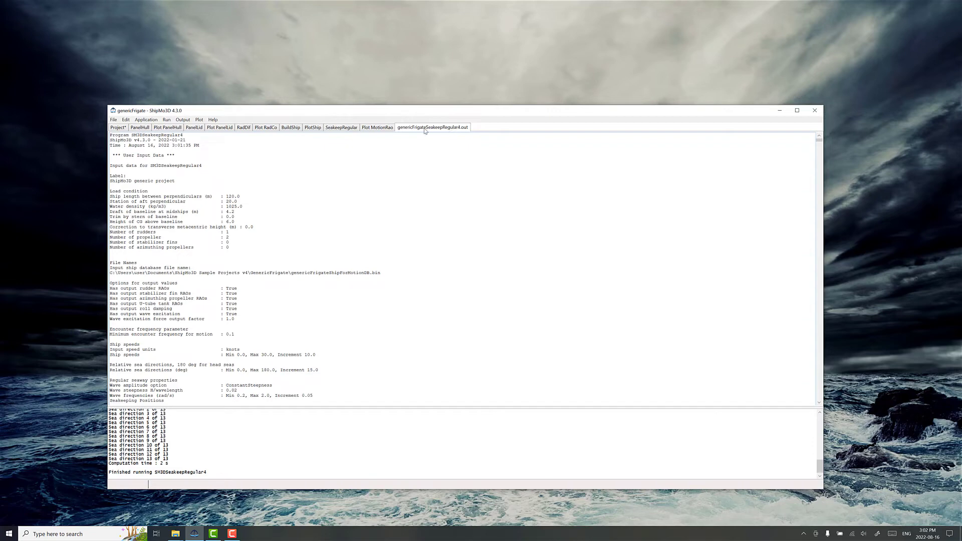
mouse_move(149, 232)
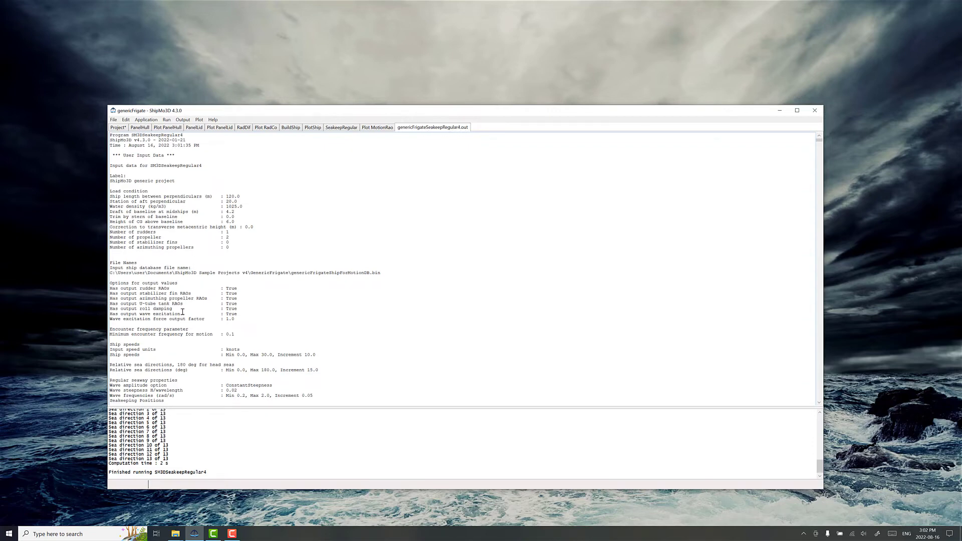
scroll(down, 3)
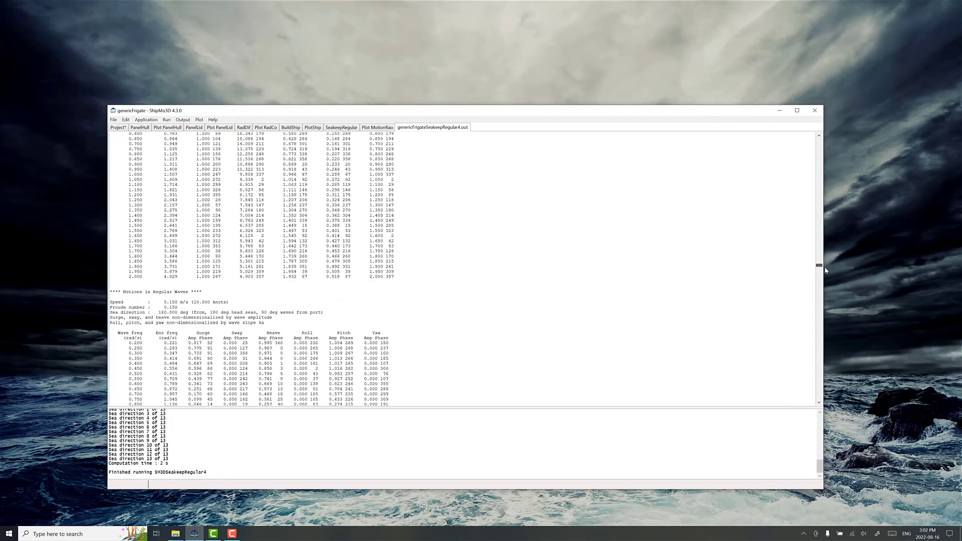
scroll(down, 3)
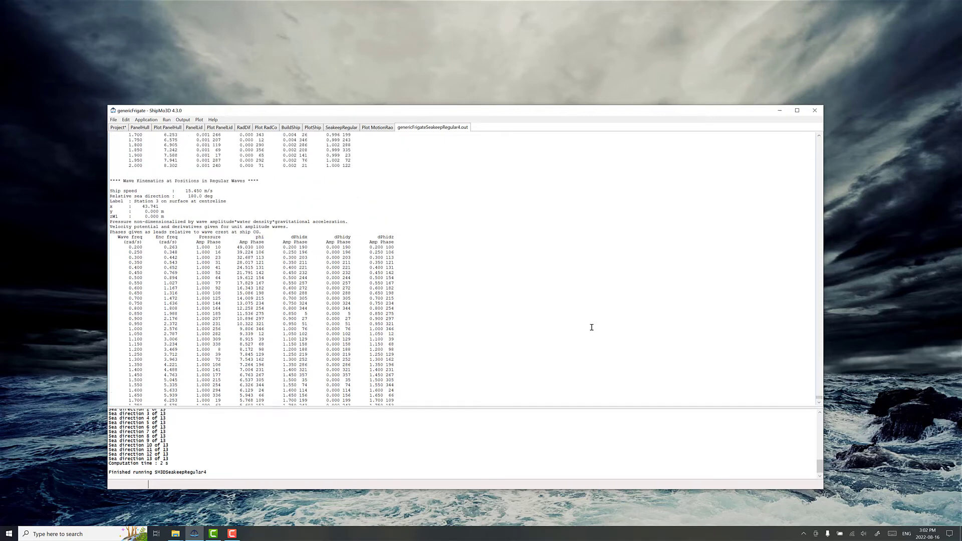
scroll(down, 3)
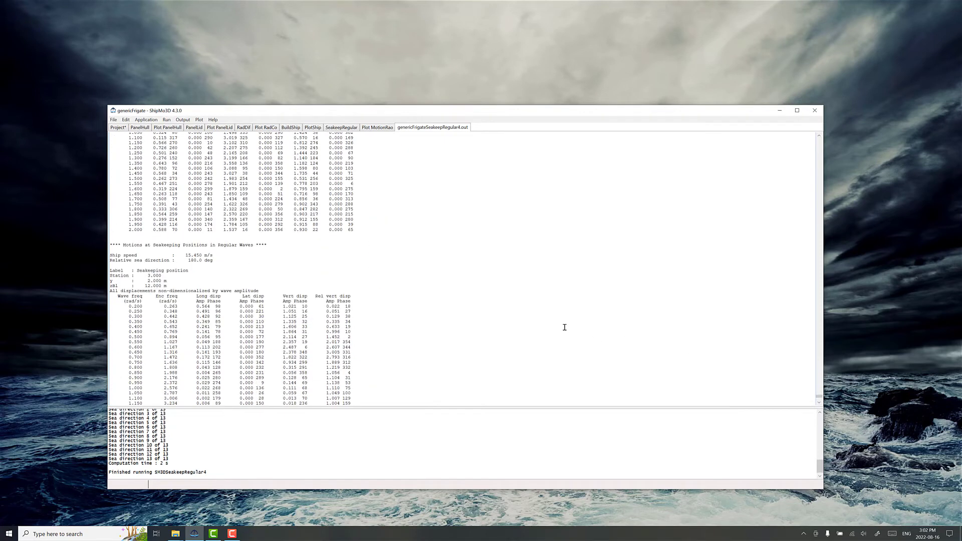
scroll(down, 3)
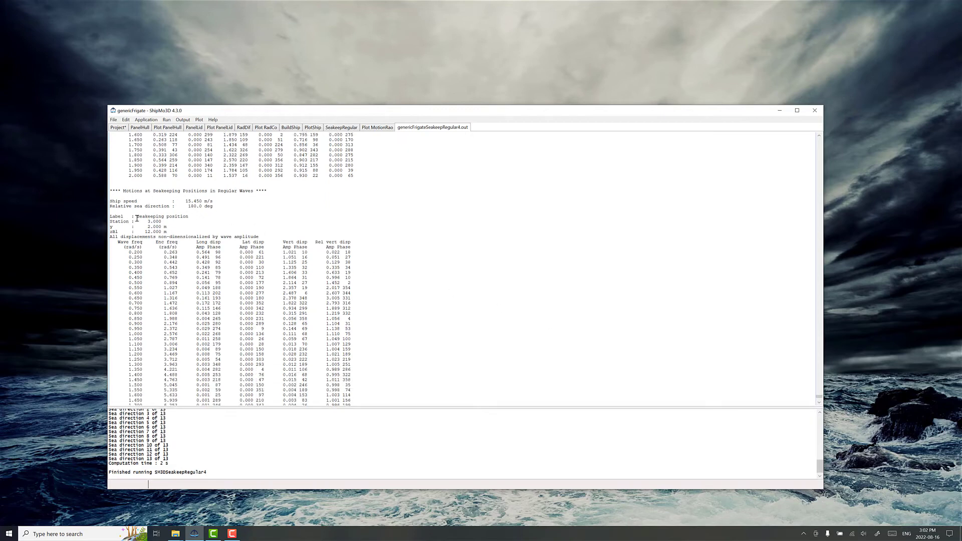
double_click(163, 216)
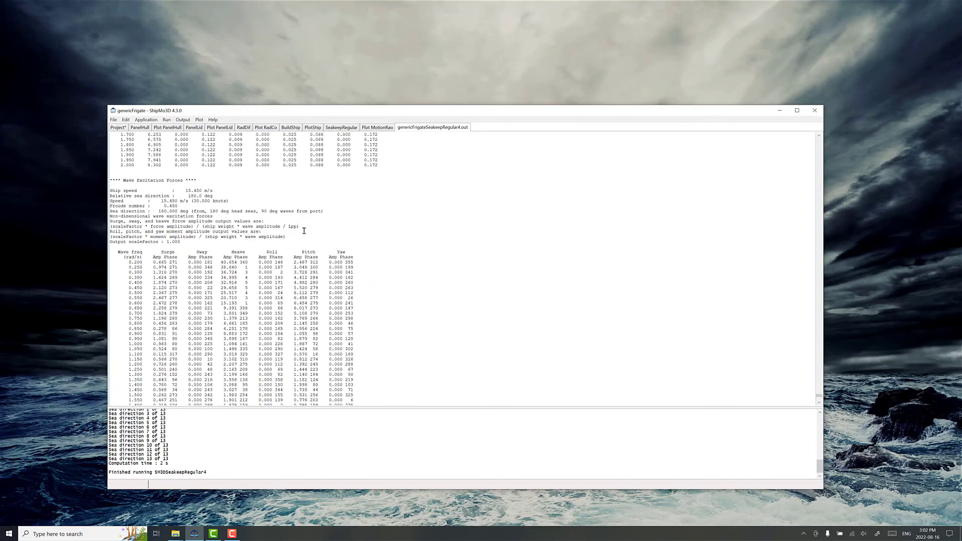
scroll(down, 3)
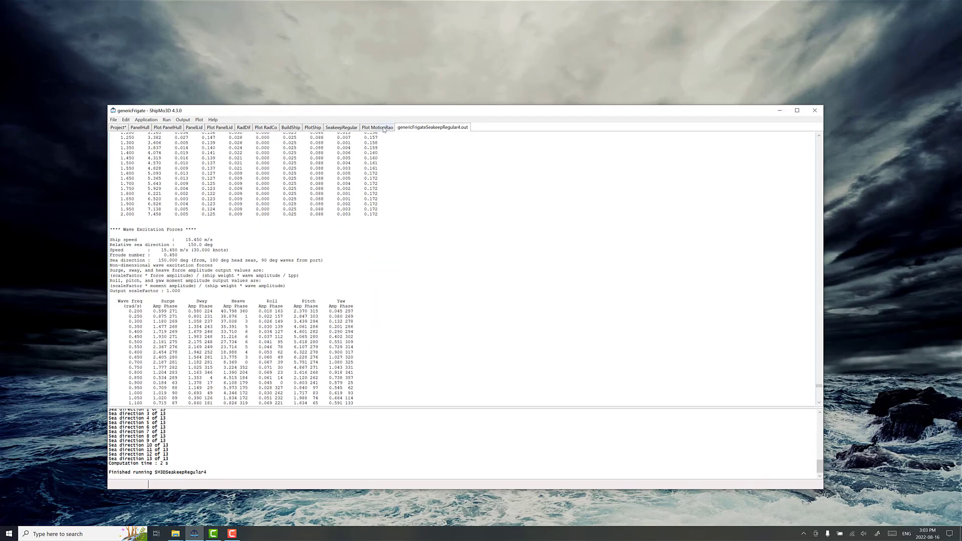
click(377, 127)
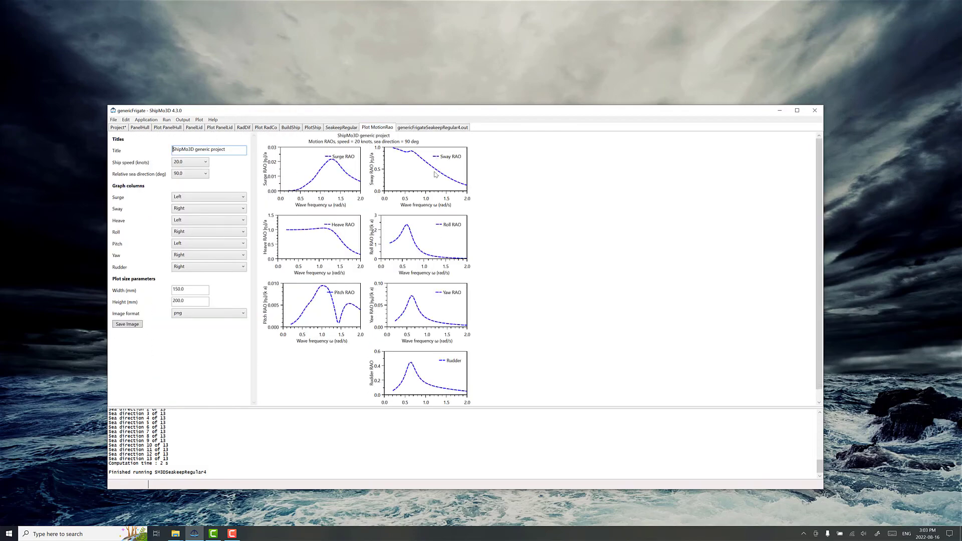
mouse_move(379, 224)
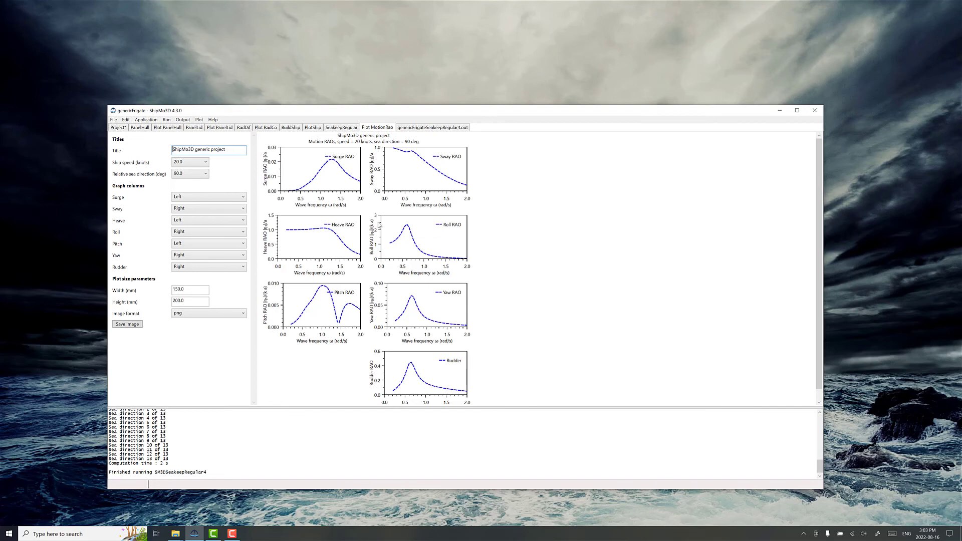